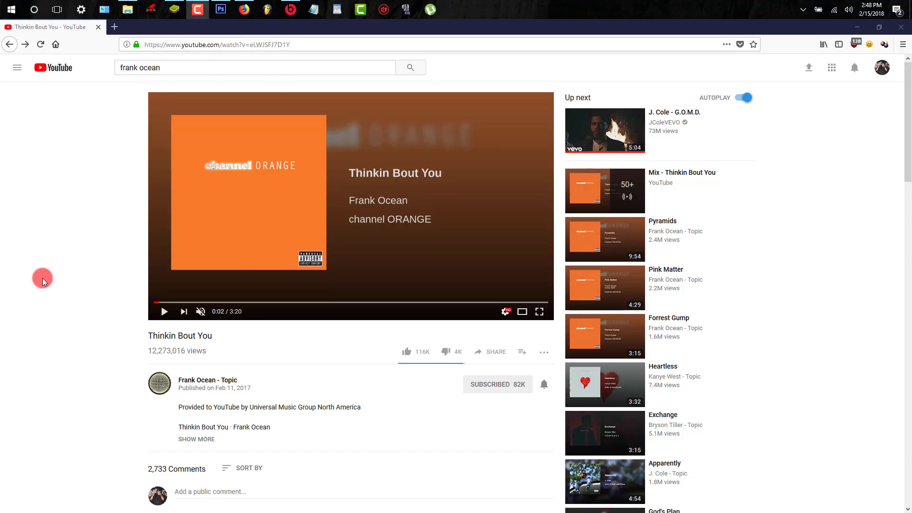
pyautogui.moveTo(87, 278)
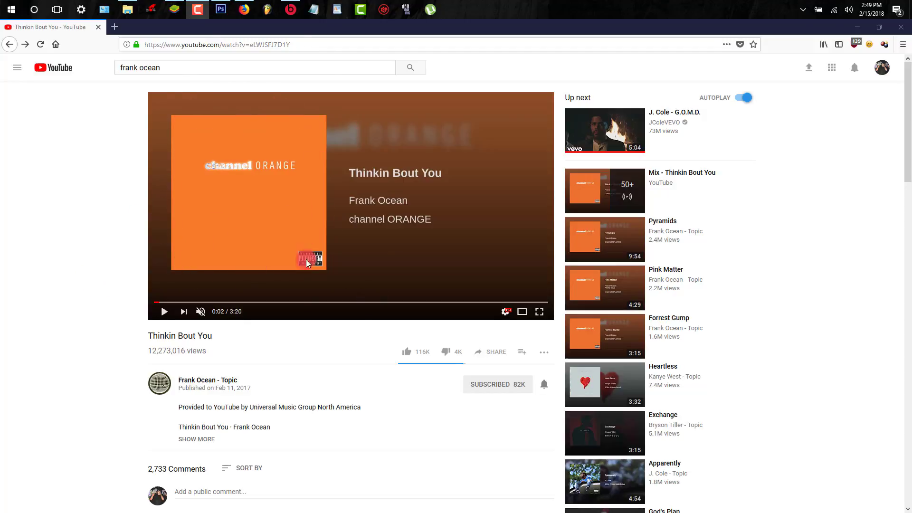
pyautogui.moveTo(399, 123)
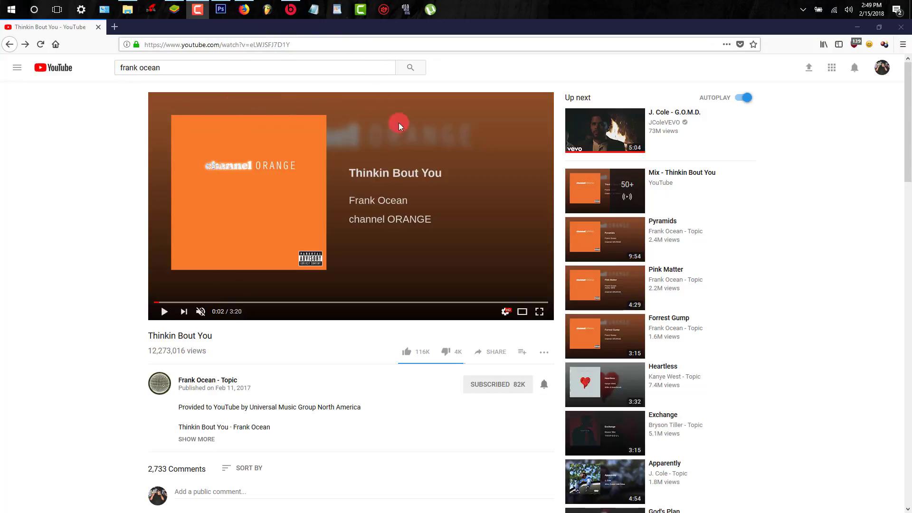
pyautogui.moveTo(406, 241)
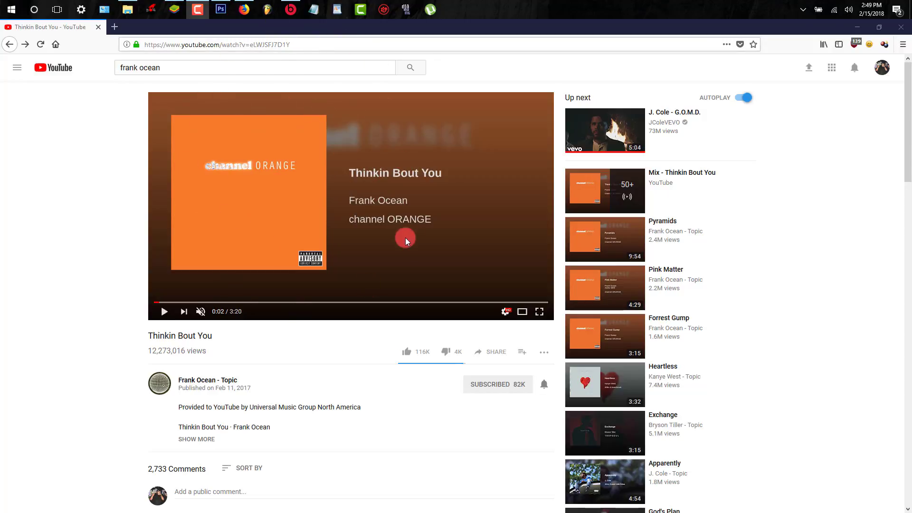
pyautogui.moveTo(644, 366)
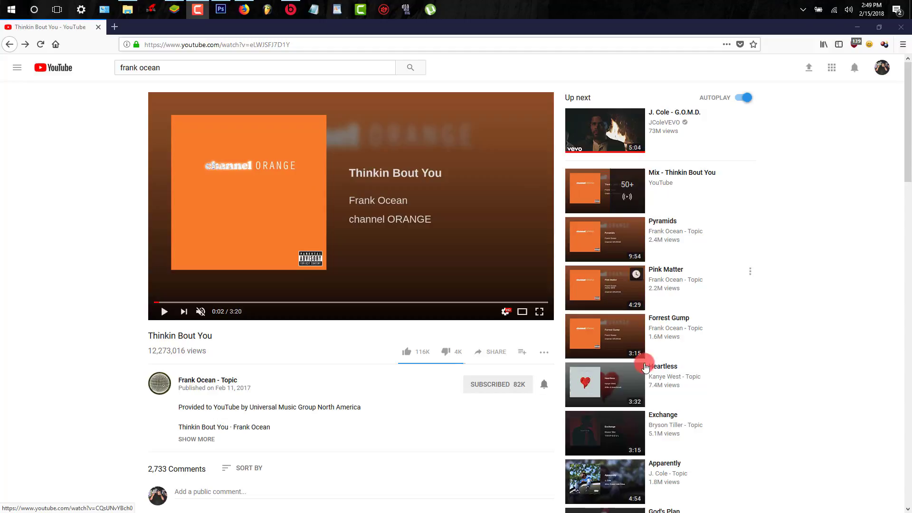
pyautogui.moveTo(452, 229)
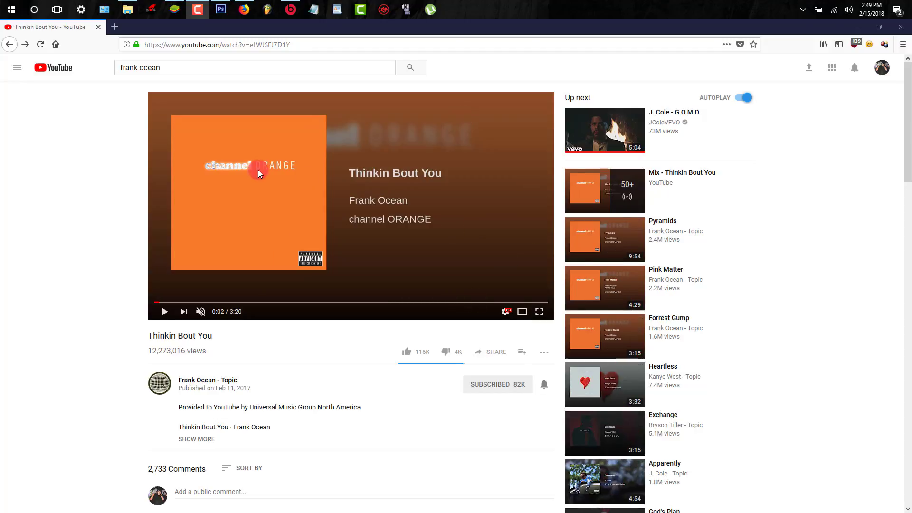
pyautogui.moveTo(398, 194)
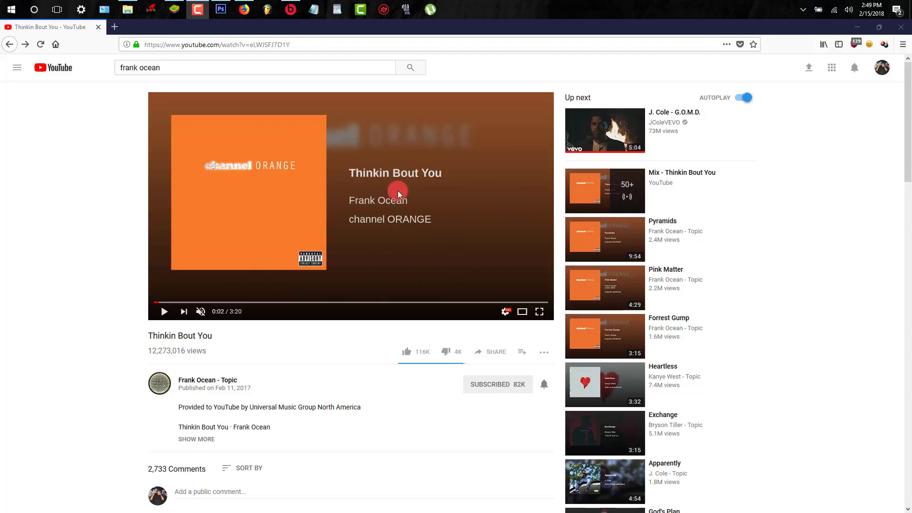
pyautogui.moveTo(278, 161)
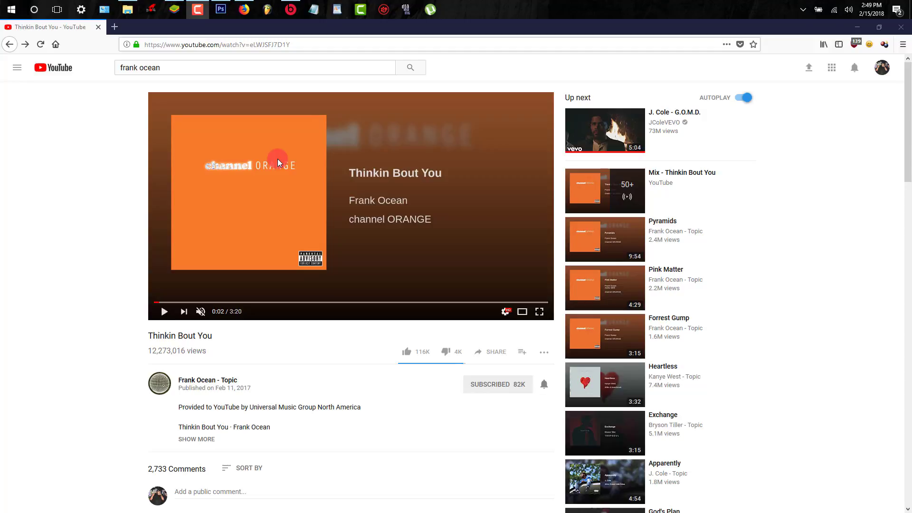
pyautogui.moveTo(388, 217)
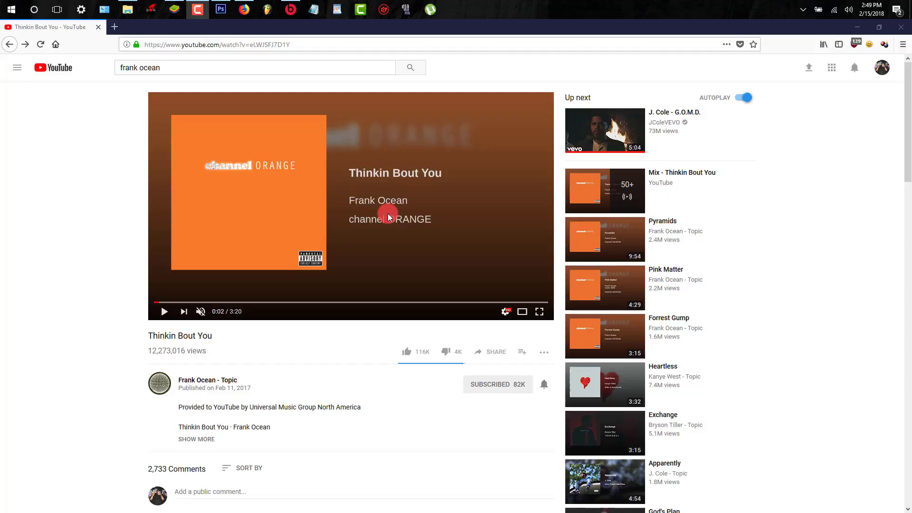
pyautogui.moveTo(295, 186)
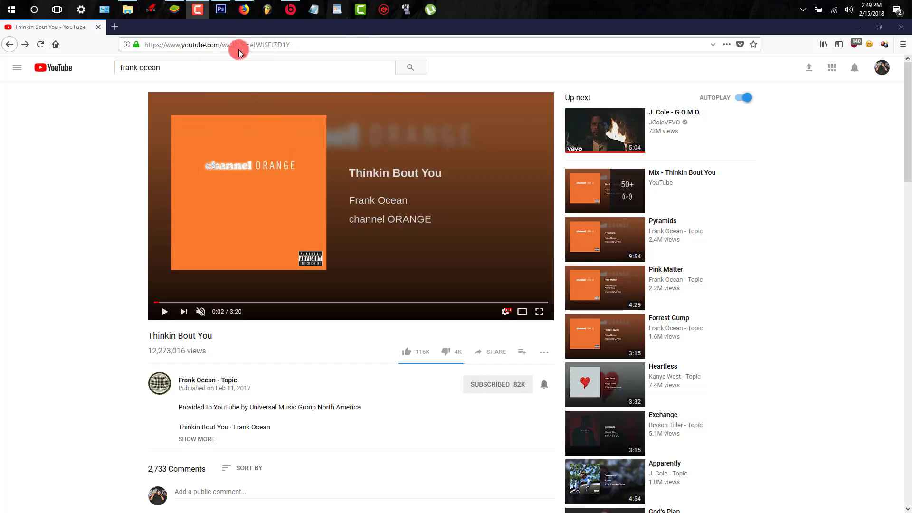
# Return to the cover-art template, make the Cover Art layer active and bring up LEO.JPG
pyautogui.click(220, 9)
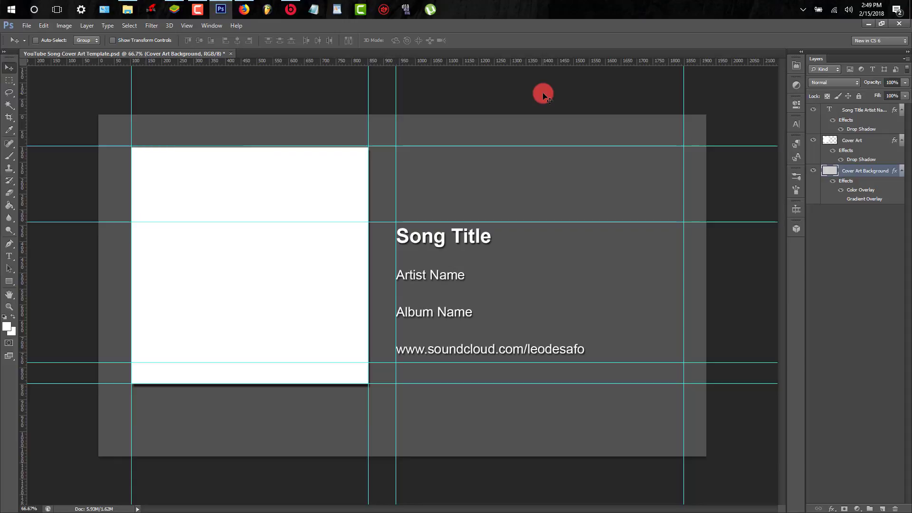
pyautogui.moveTo(548, 46)
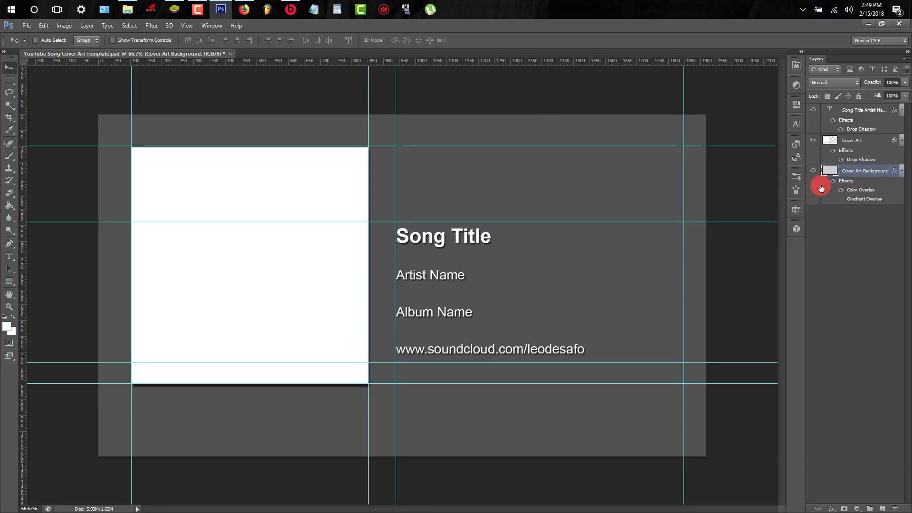
pyautogui.moveTo(802, 203)
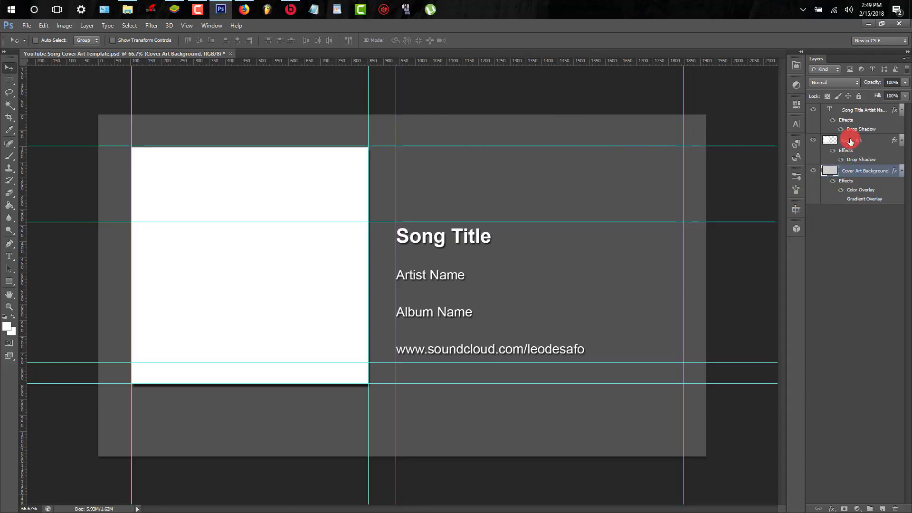
pyautogui.click(852, 141)
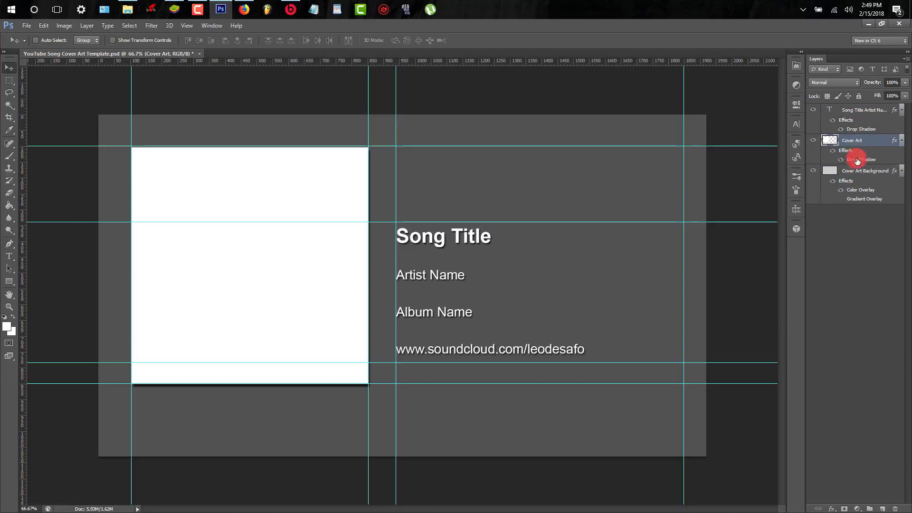
pyautogui.click(856, 141)
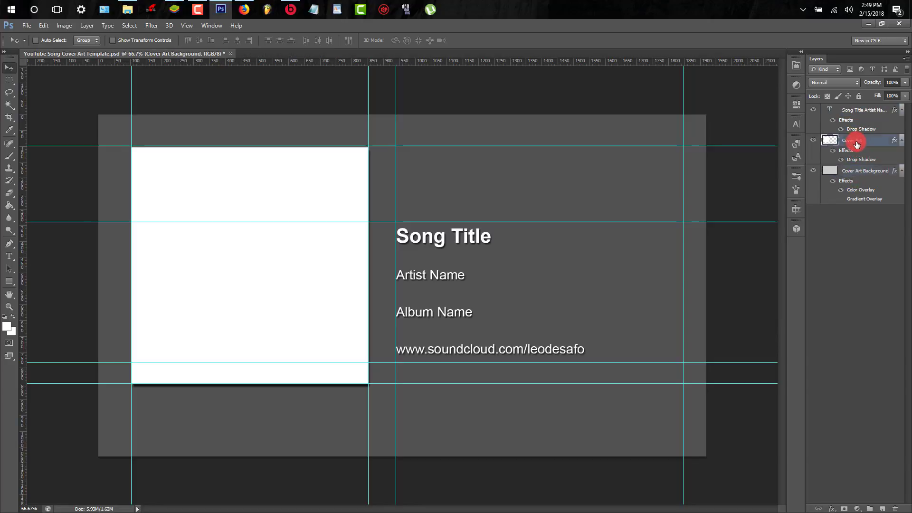
pyautogui.click(127, 9)
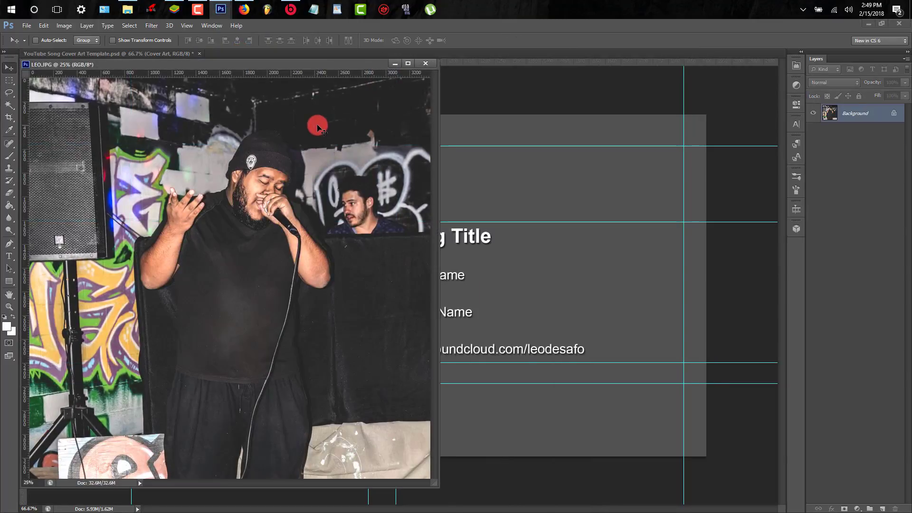
# Select the entire artist photo and copy it to the clipboard
pyautogui.press('ctrl+a')
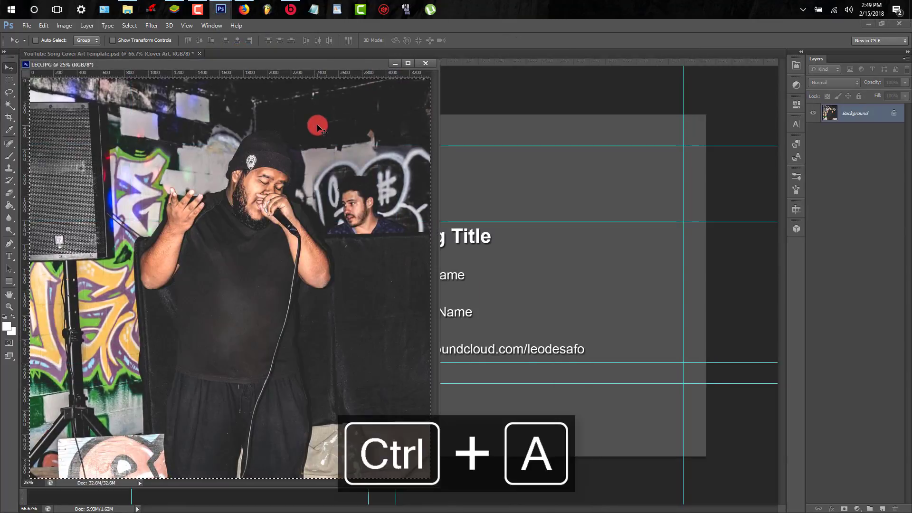
pyautogui.press('ctrl+c')
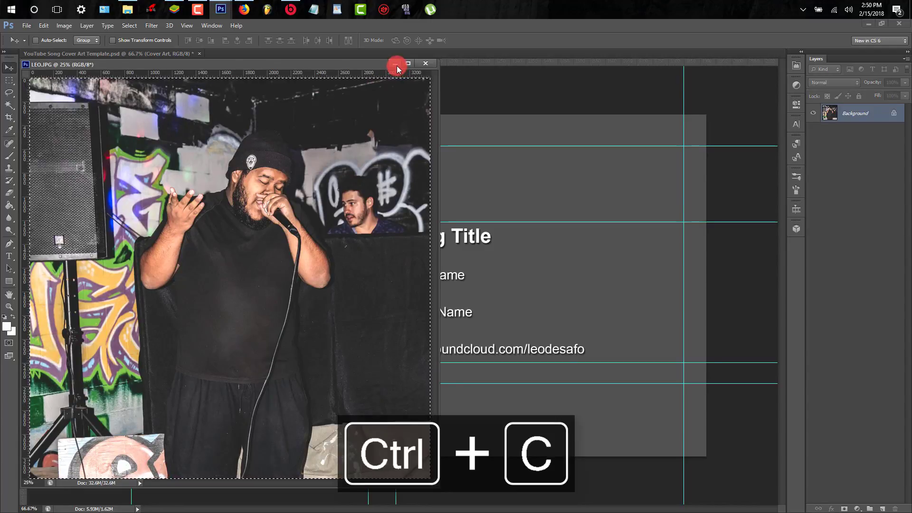
# Paste the artist photo as a new layer and scale it down into the left square guides
pyautogui.click(426, 63)
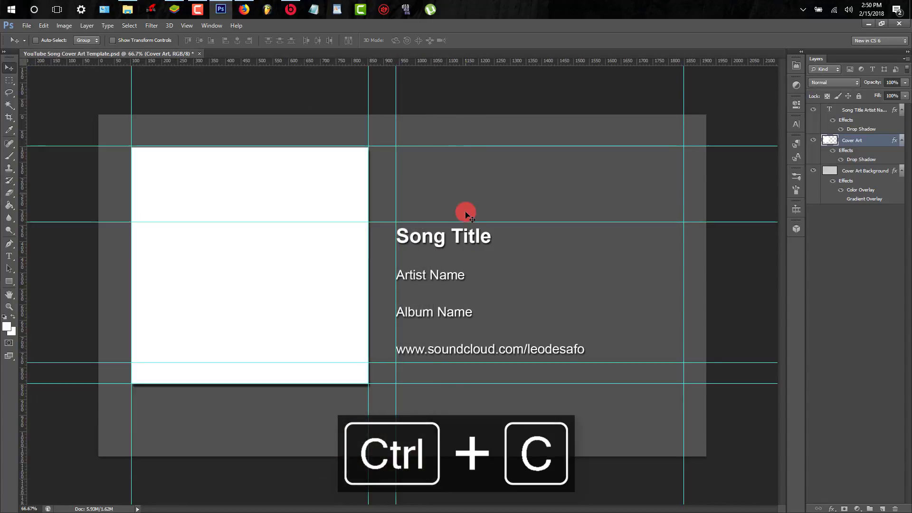
pyautogui.press('ctrl+v')
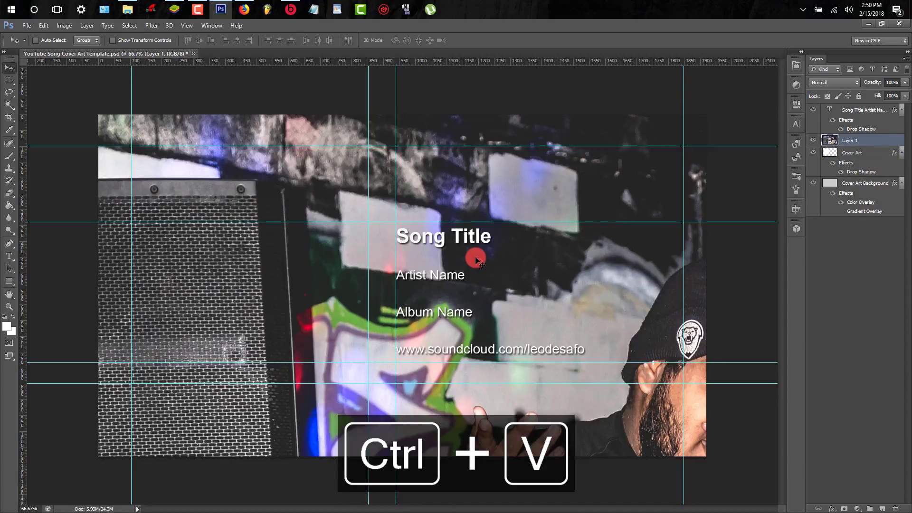
pyautogui.moveTo(76, 34)
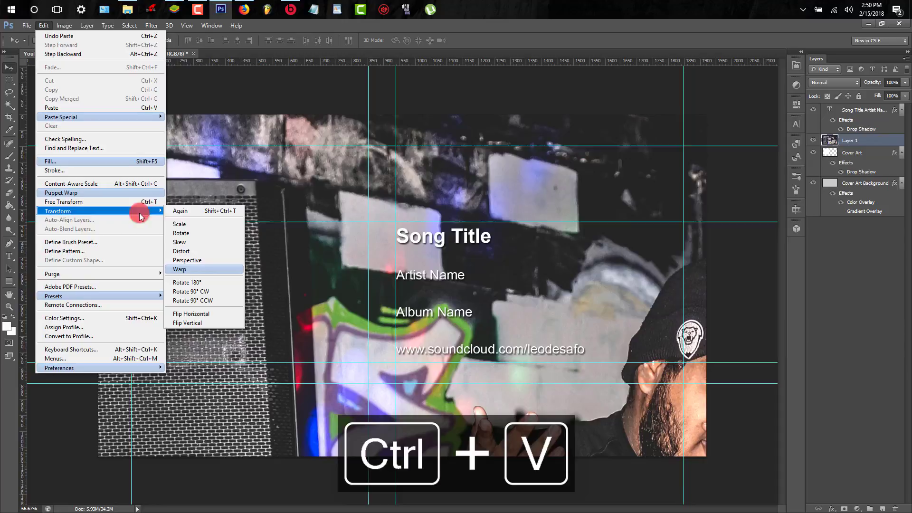
pyautogui.click(64, 202)
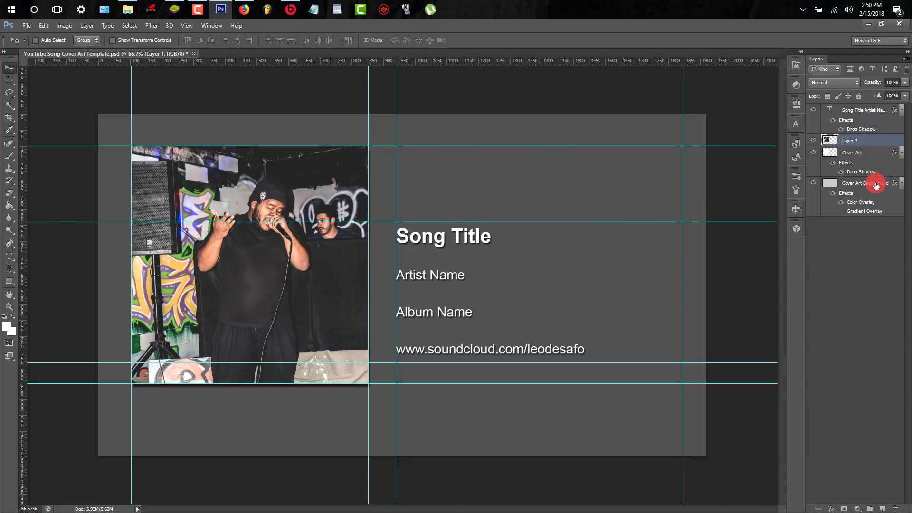
# Paste a second full-frame copy of the photo above the Cover Art Background layer
pyautogui.click(855, 182)
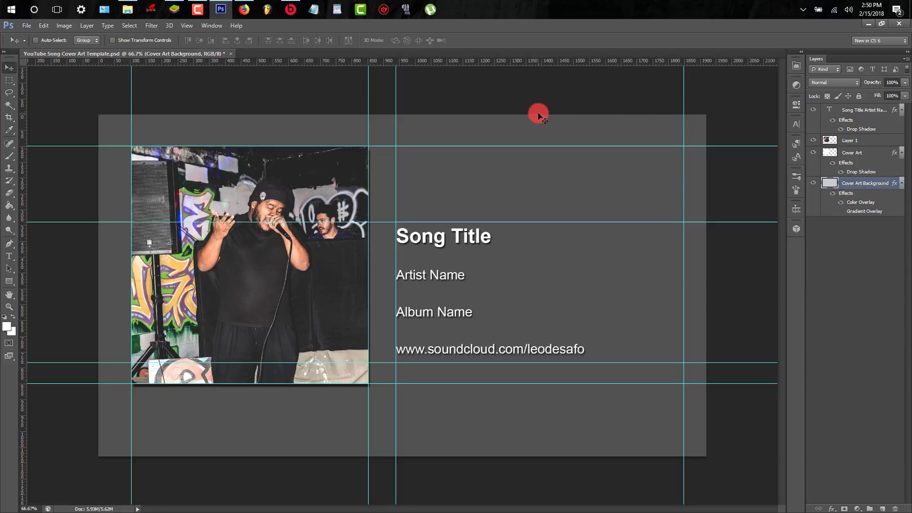
pyautogui.press('ctrl+v')
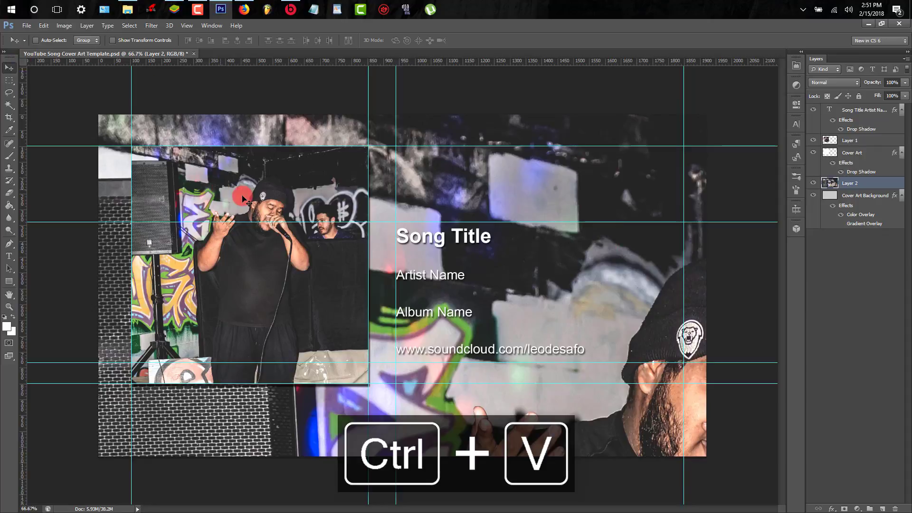
pyautogui.press('ctrl+v')
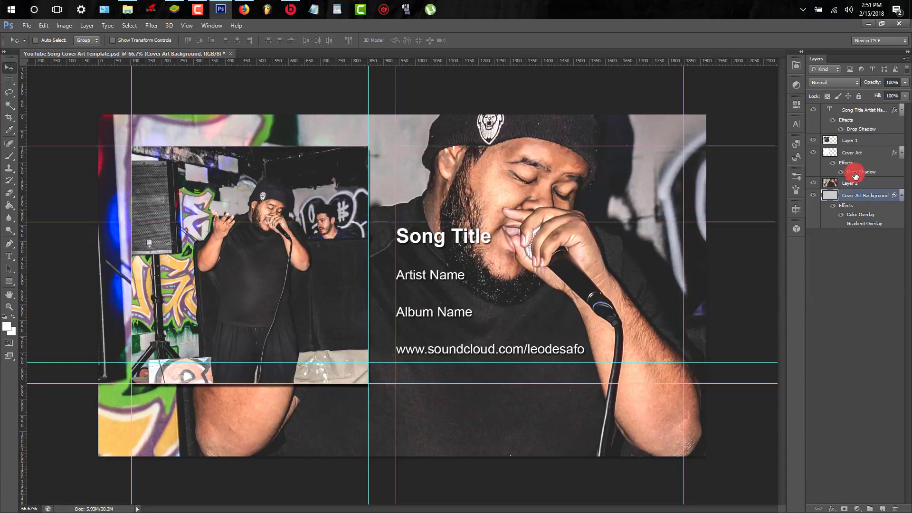
# Paste the template's layer style onto the photo layers and hide the empty Cover Art placeholder
pyautogui.rightClick(851, 172)
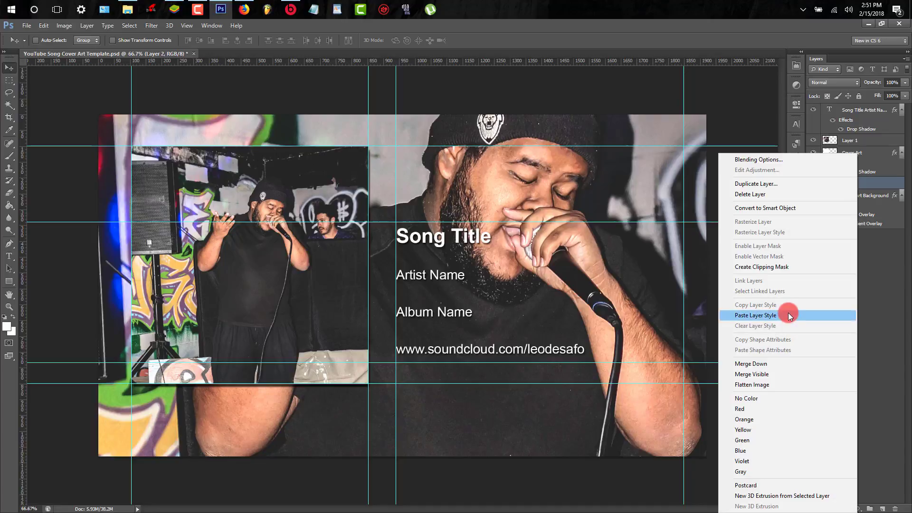
pyautogui.click(753, 316)
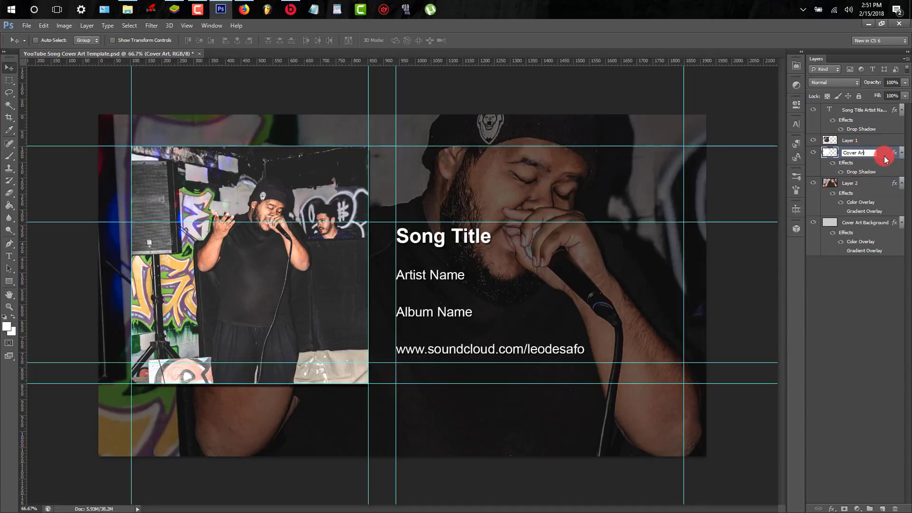
pyautogui.rightClick(855, 152)
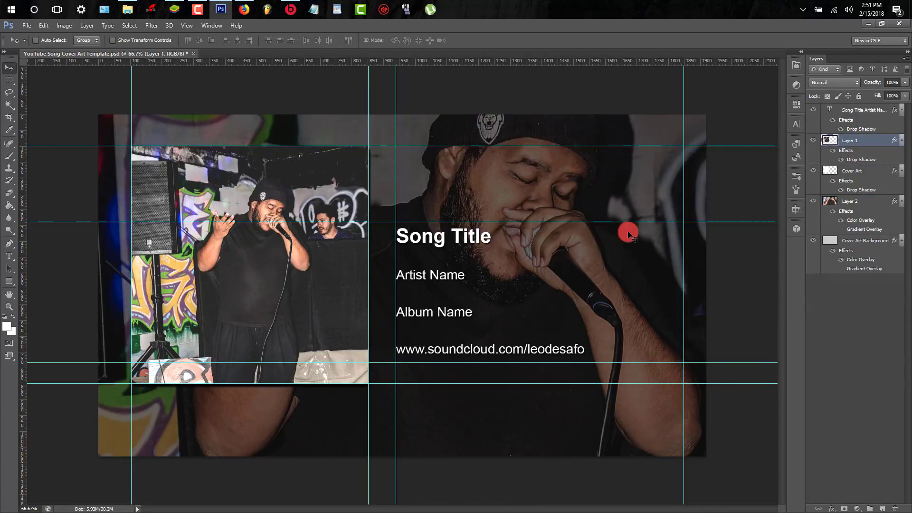
pyautogui.click(813, 170)
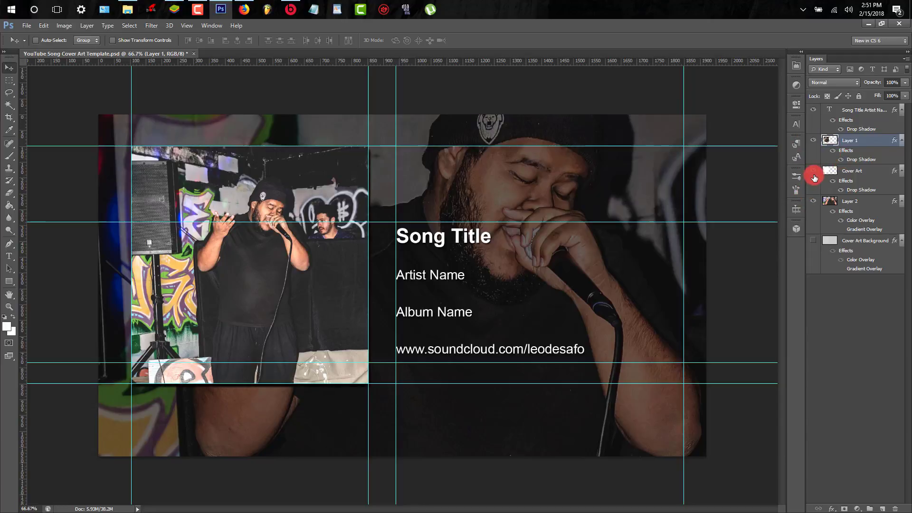
pyautogui.click(813, 170)
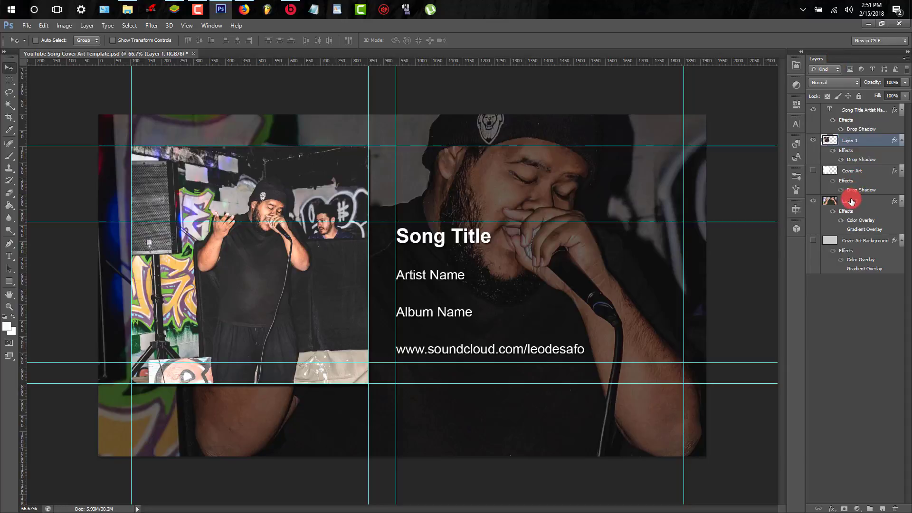
pyautogui.moveTo(849, 203)
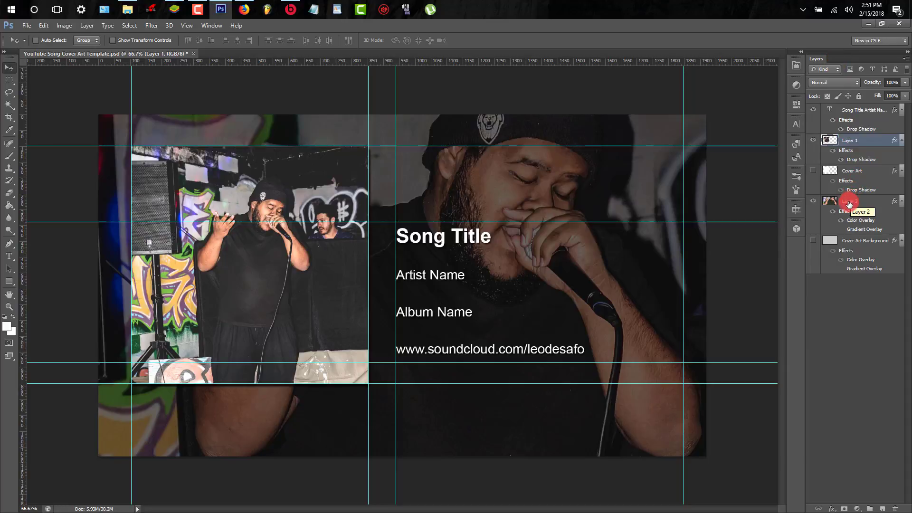
# Apply a Gaussian Blur to the full-frame Layer 2 background photo
pyautogui.click(851, 201)
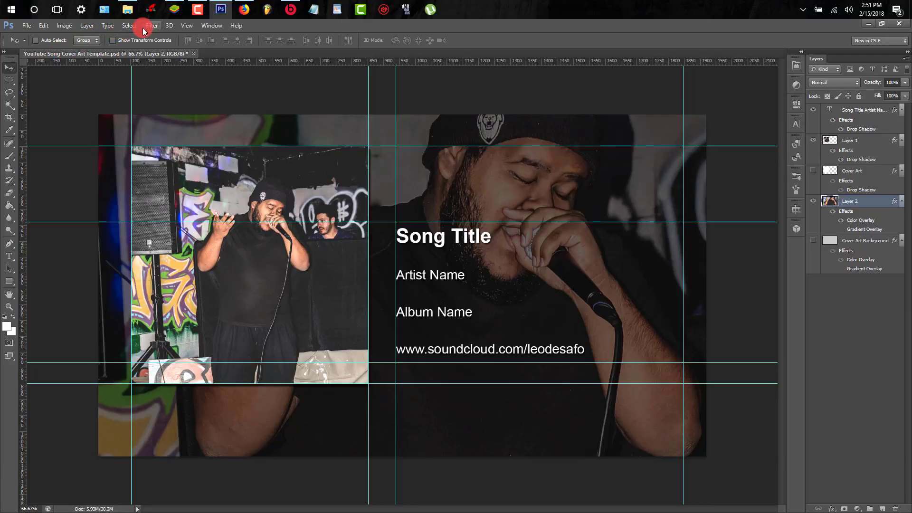
pyautogui.click(151, 25)
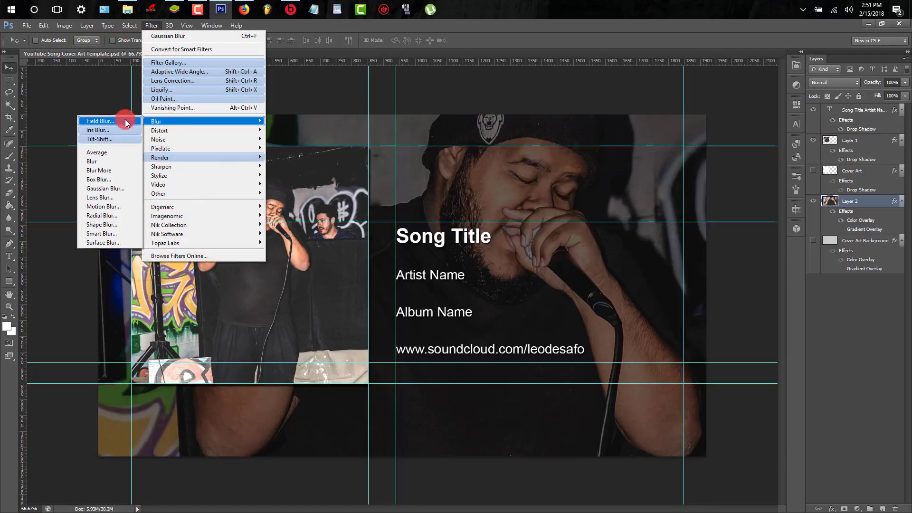
pyautogui.click(105, 188)
pyautogui.write('1')
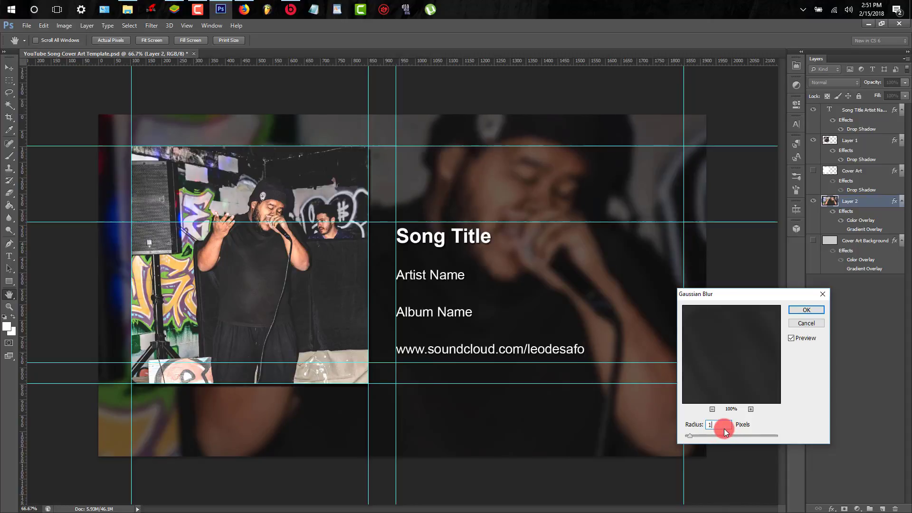
pyautogui.click(806, 310)
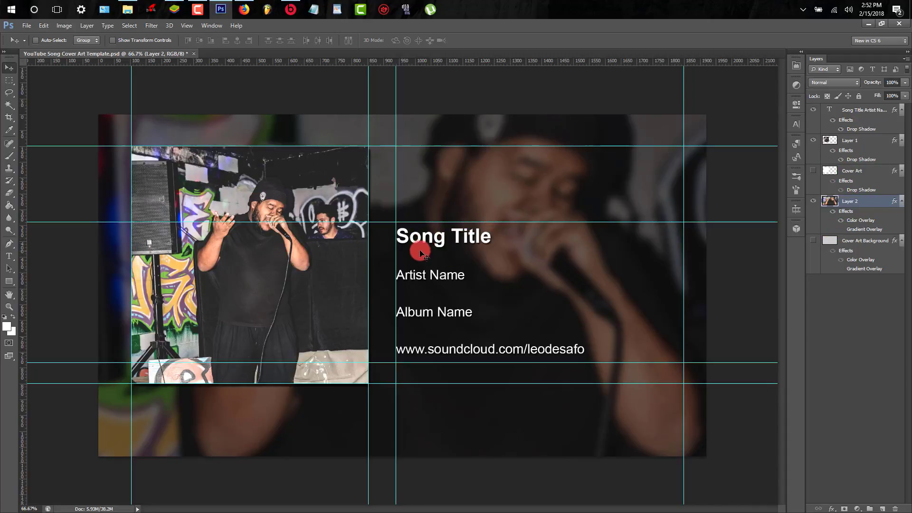
pyautogui.moveTo(454, 335)
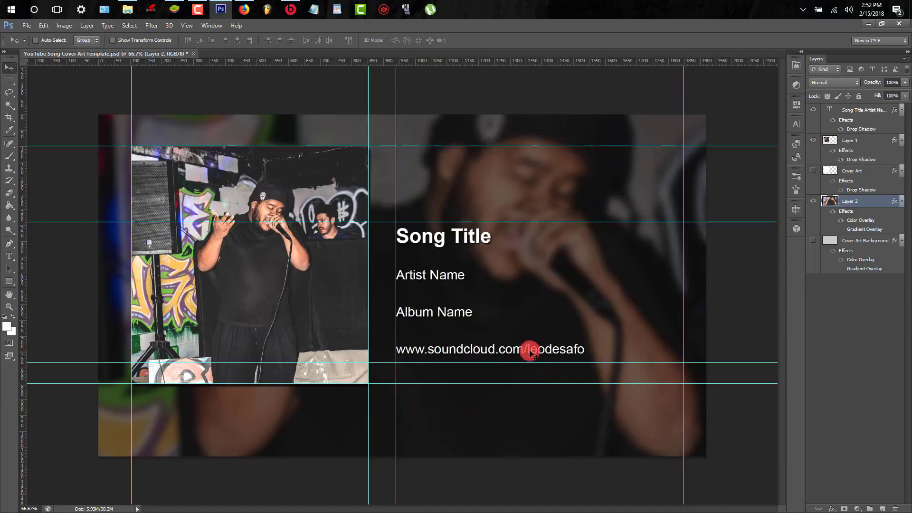
pyautogui.moveTo(479, 356)
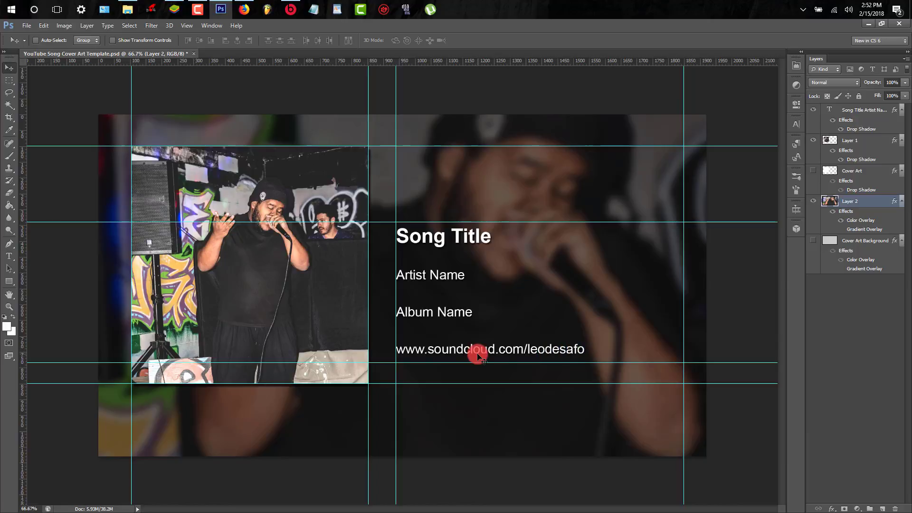
pyautogui.moveTo(499, 42)
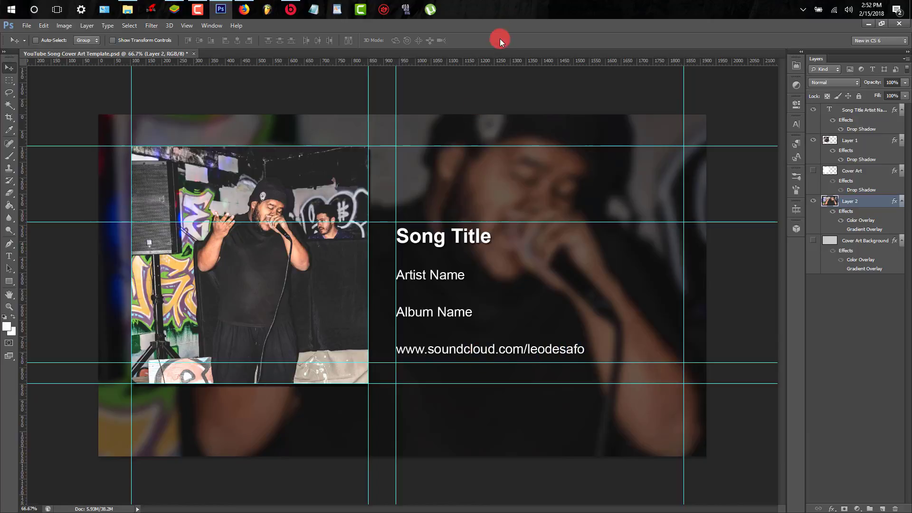